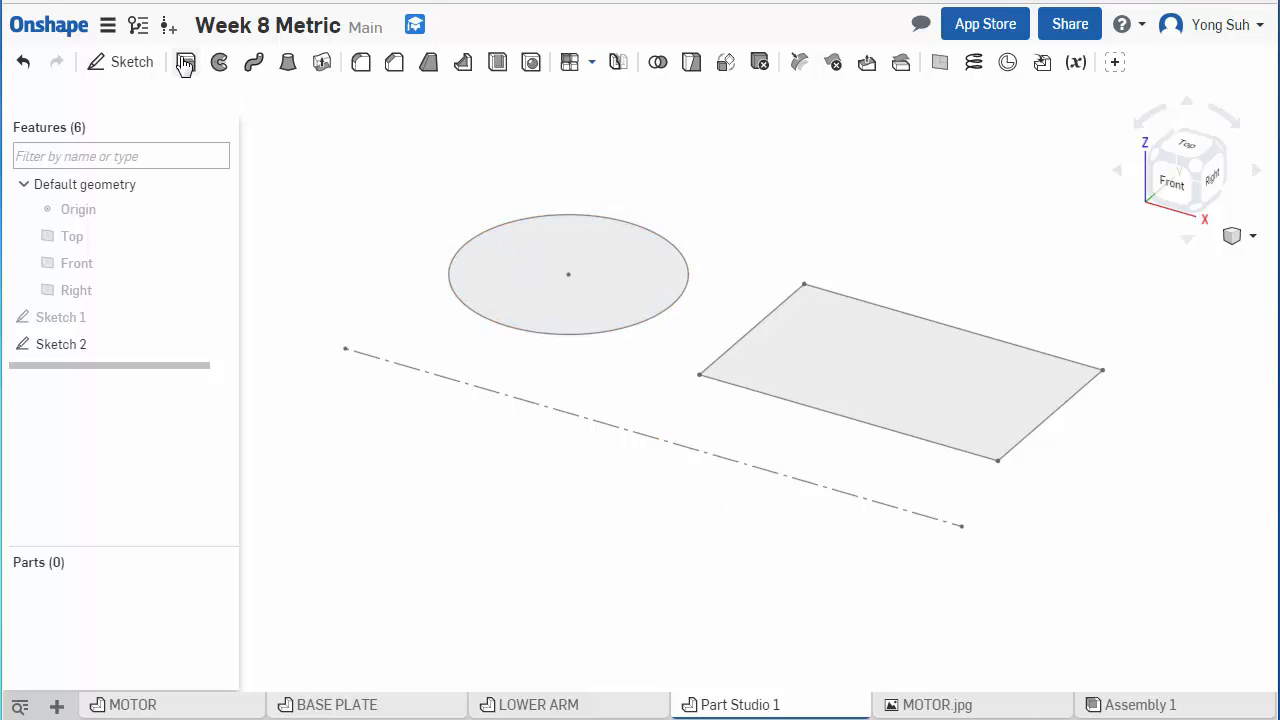
# Step: Preview an extrude of the circle and discard it without keeping the cylinder
pyautogui.click(184, 62)
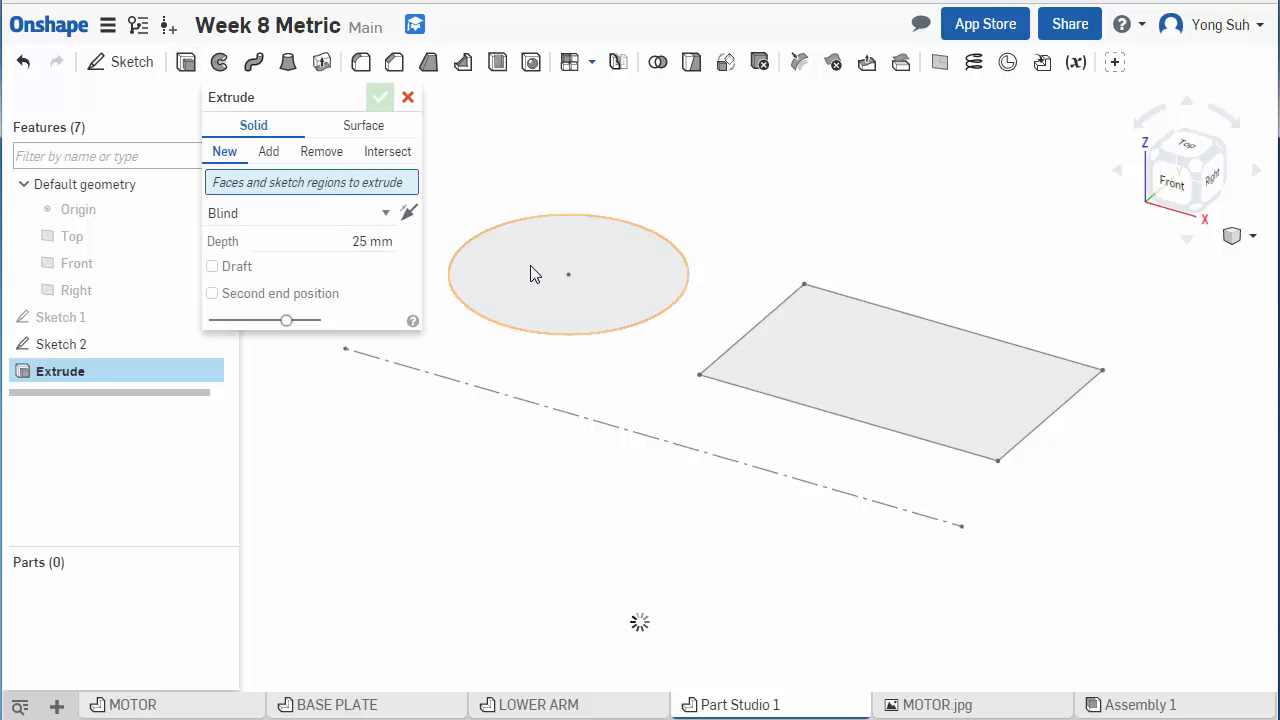
pyautogui.click(568, 274)
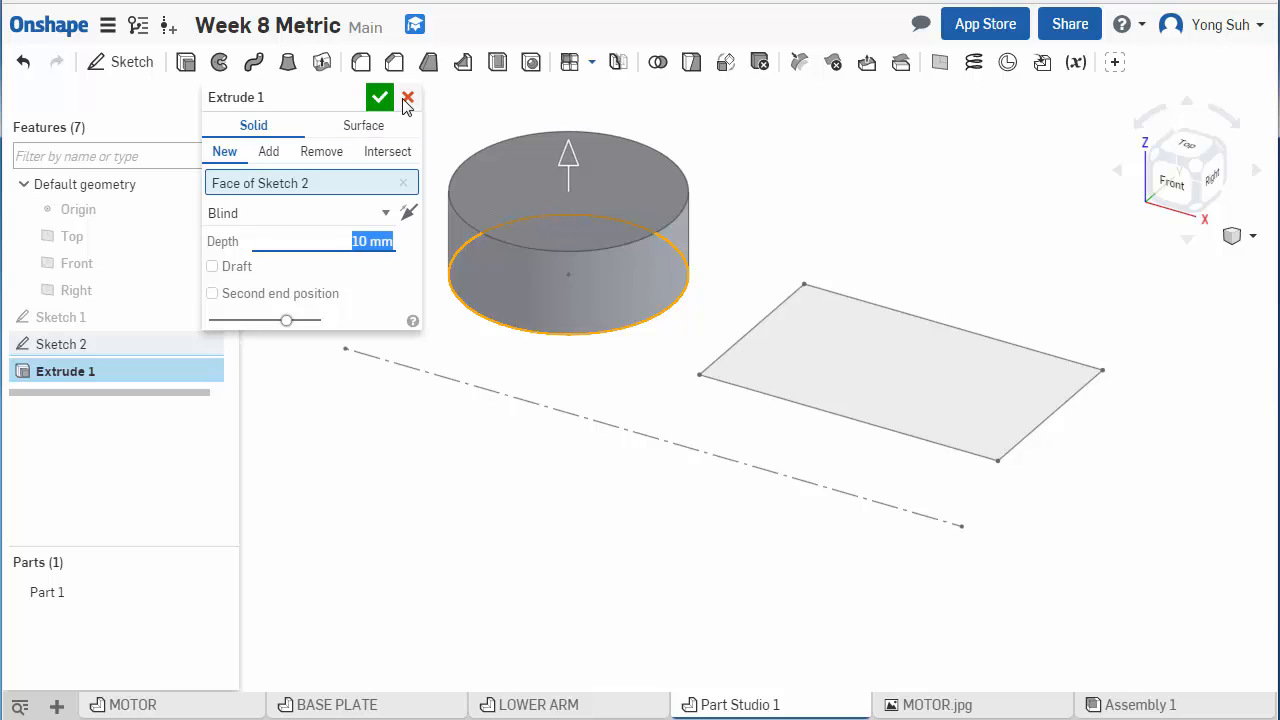
pyautogui.click(408, 96)
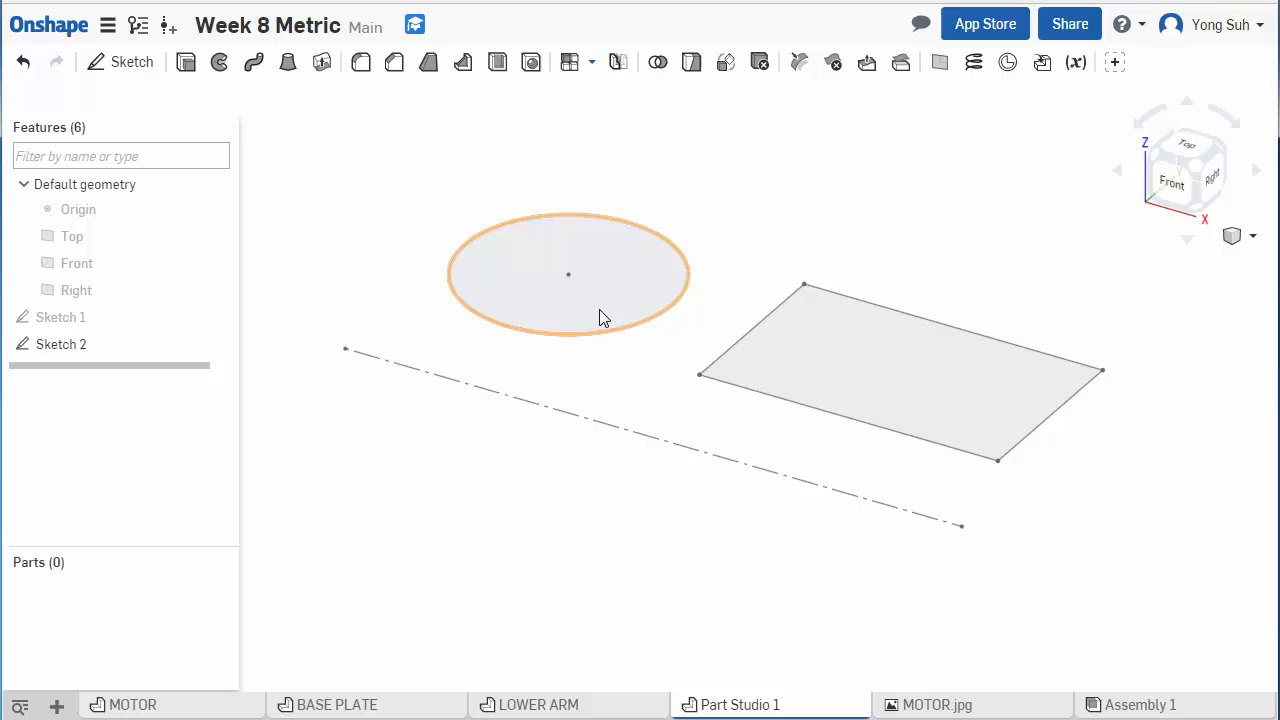
pyautogui.click(590, 424)
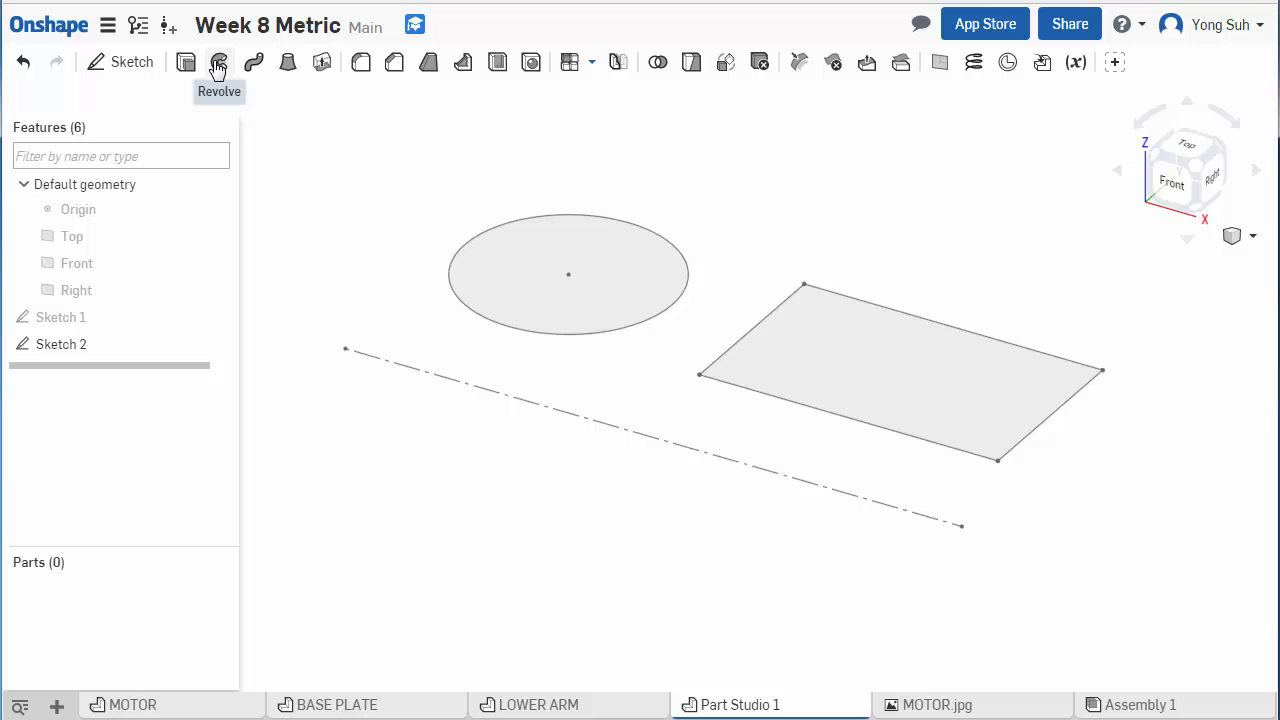
# Step: Preview a revolve of the circle about a rectangle edge, then cancel it too
pyautogui.click(218, 62)
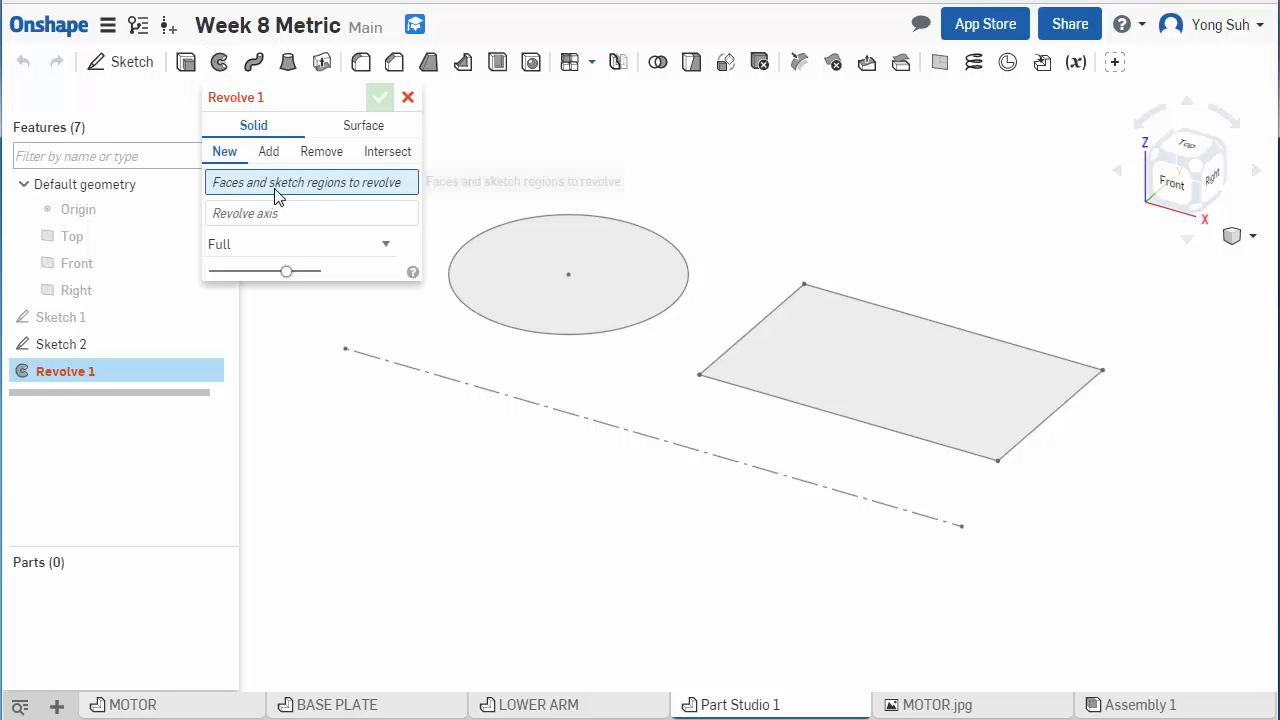
pyautogui.click(568, 272)
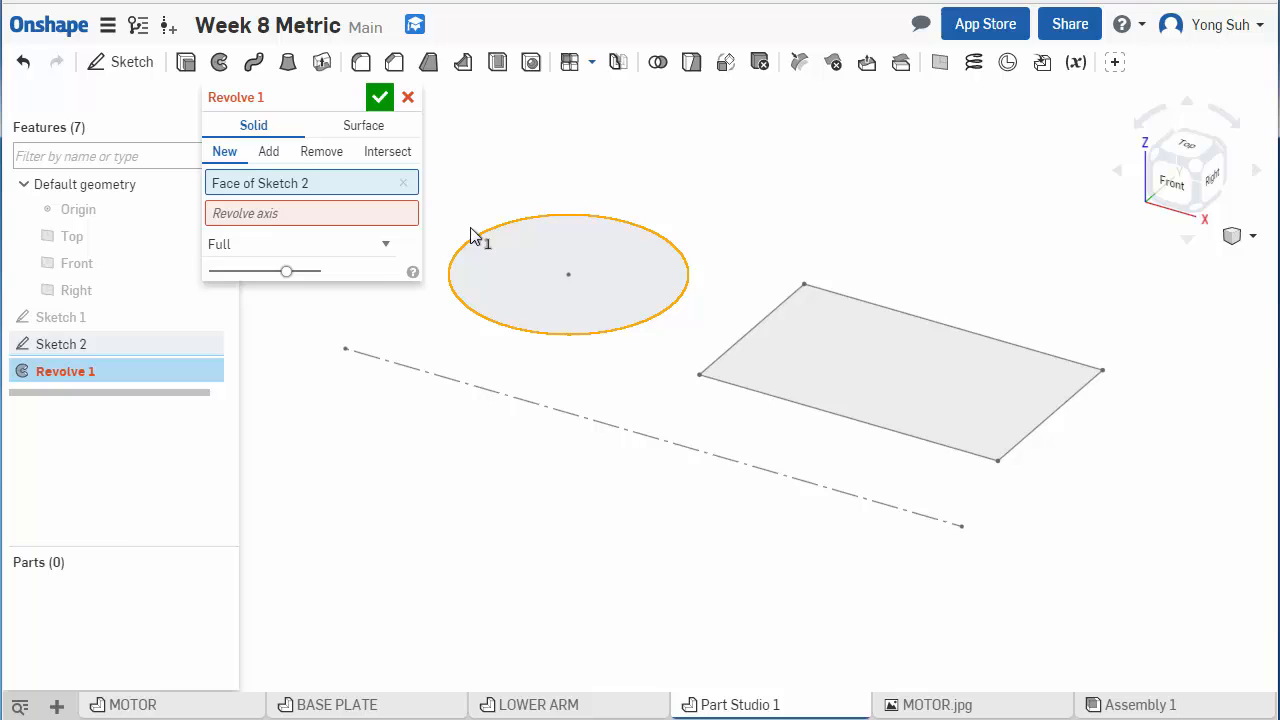
pyautogui.click(290, 212)
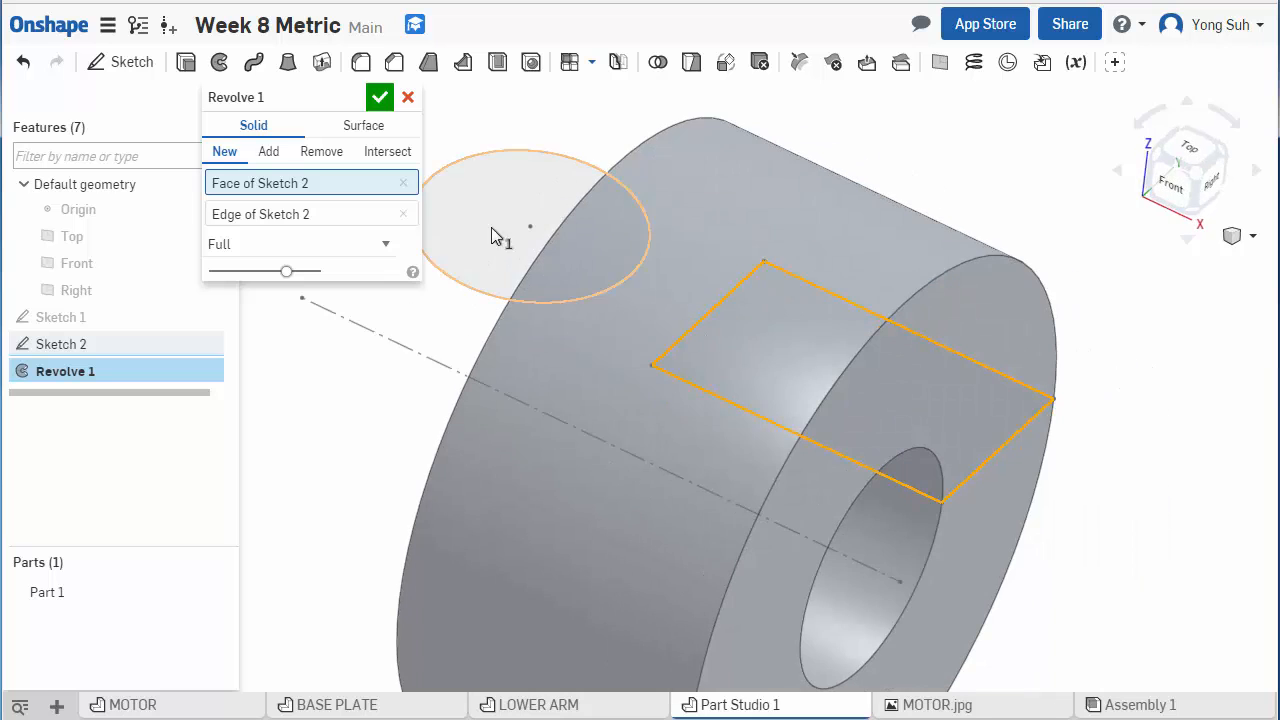
pyautogui.click(408, 96)
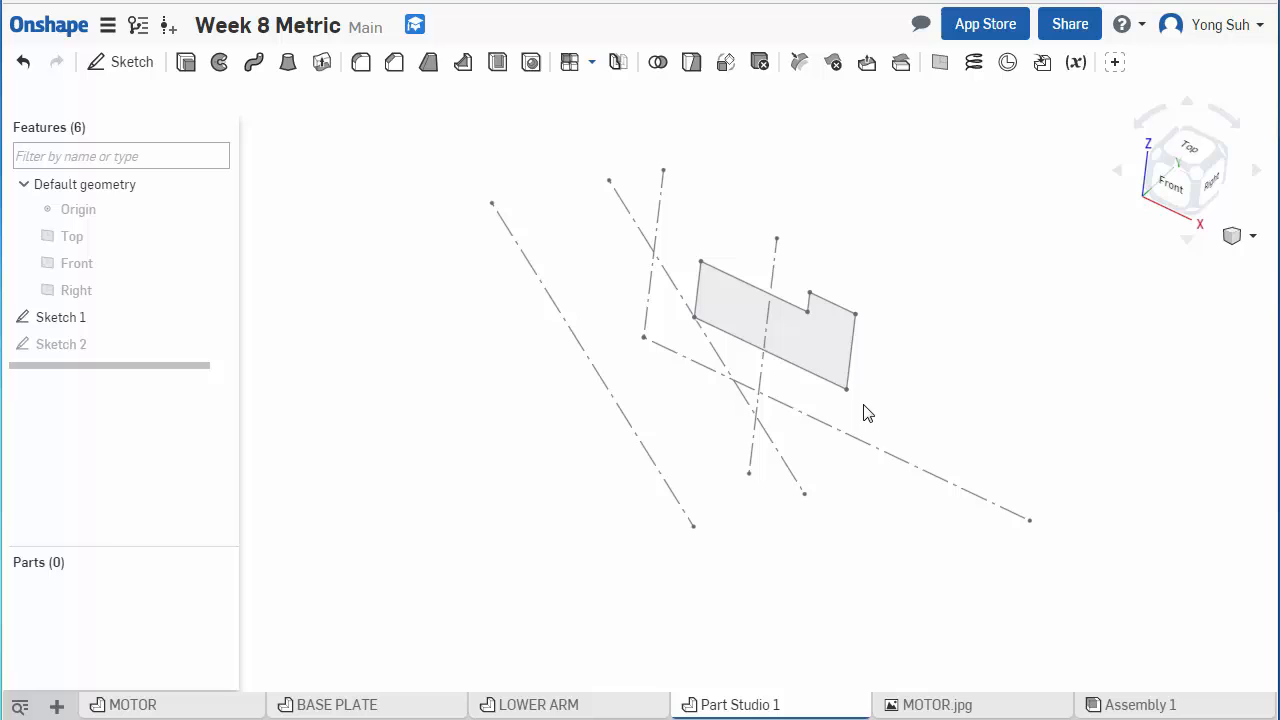
# Step: Start Revolve 1 of the notched profile using the long lower axis line
pyautogui.click(576, 318)
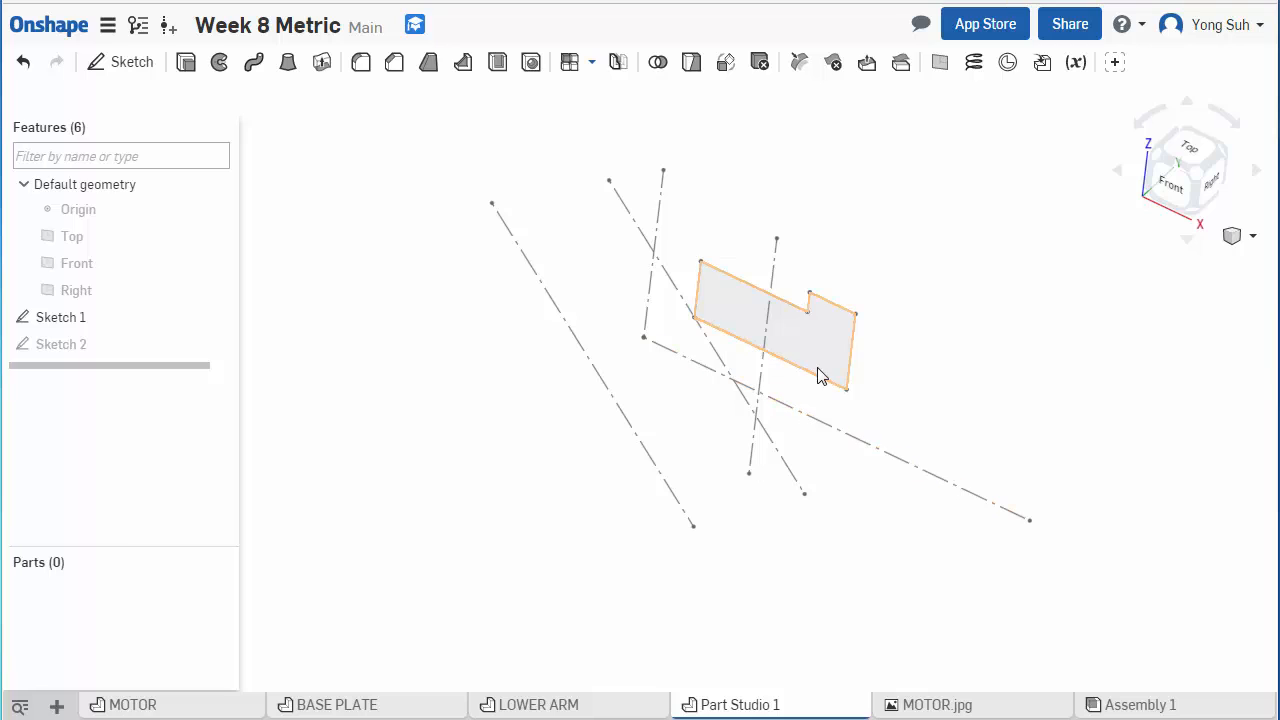
pyautogui.moveTo(538, 236)
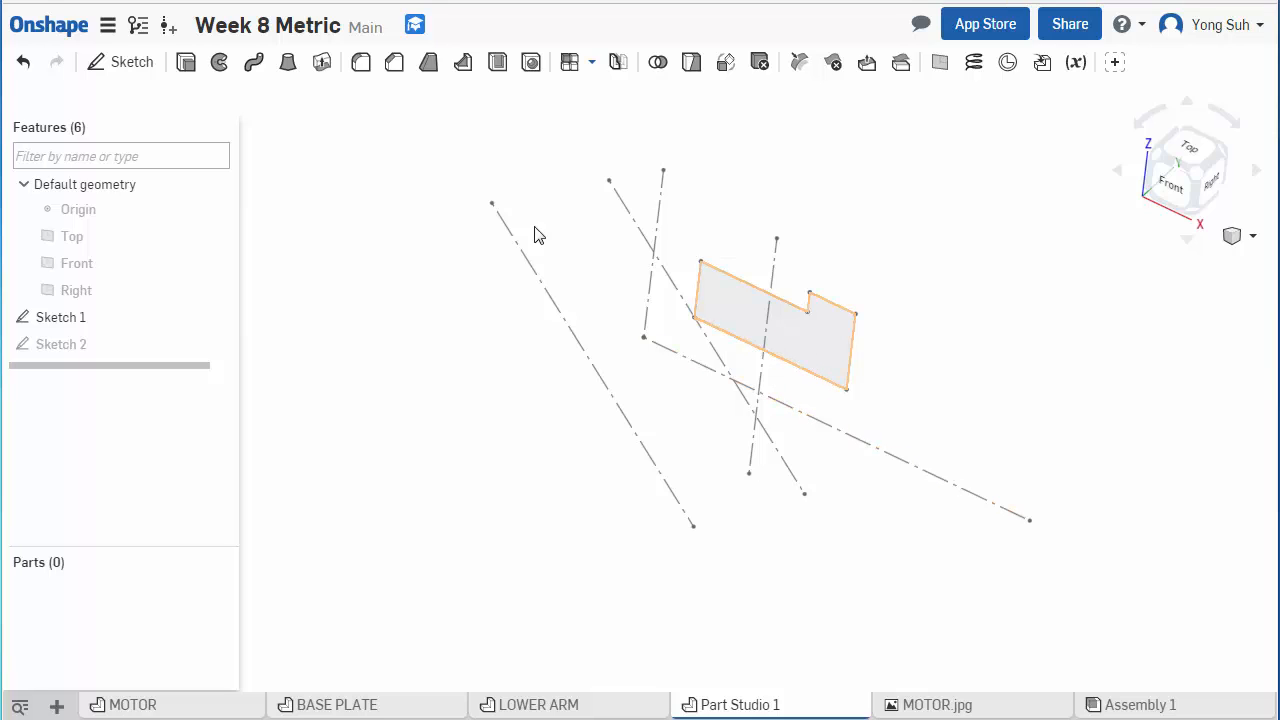
pyautogui.click(220, 62)
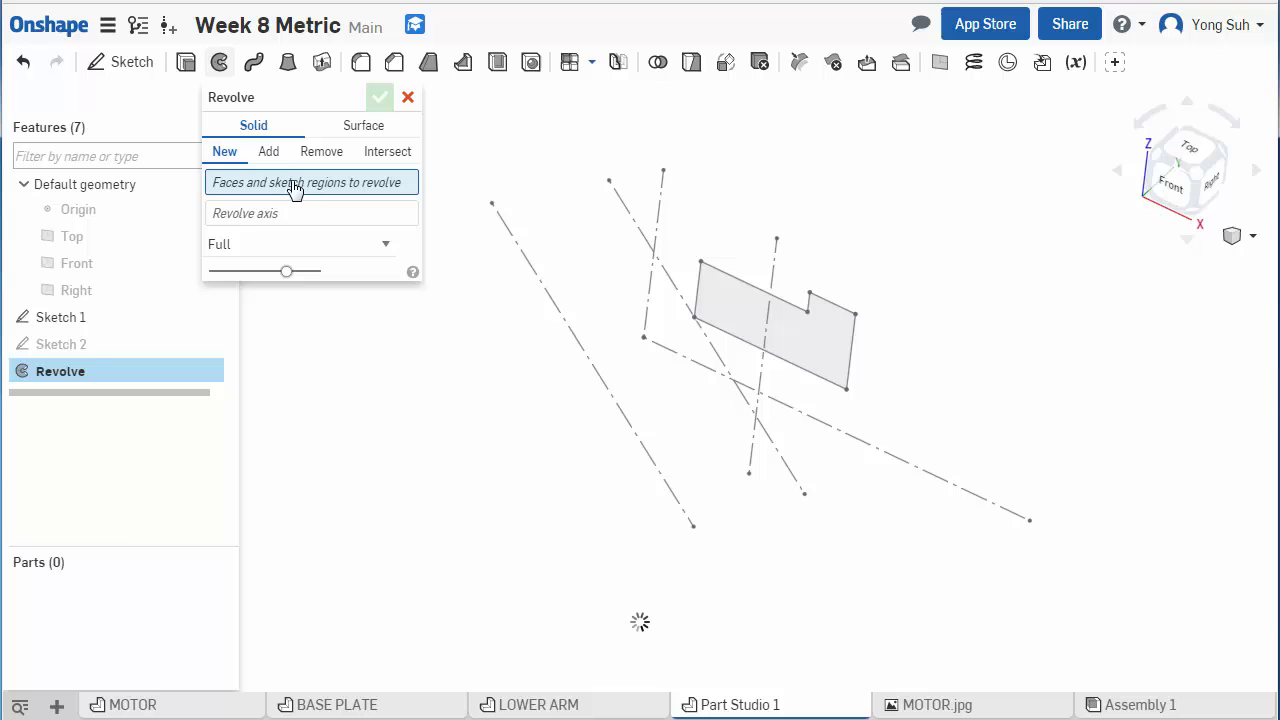
pyautogui.click(770, 320)
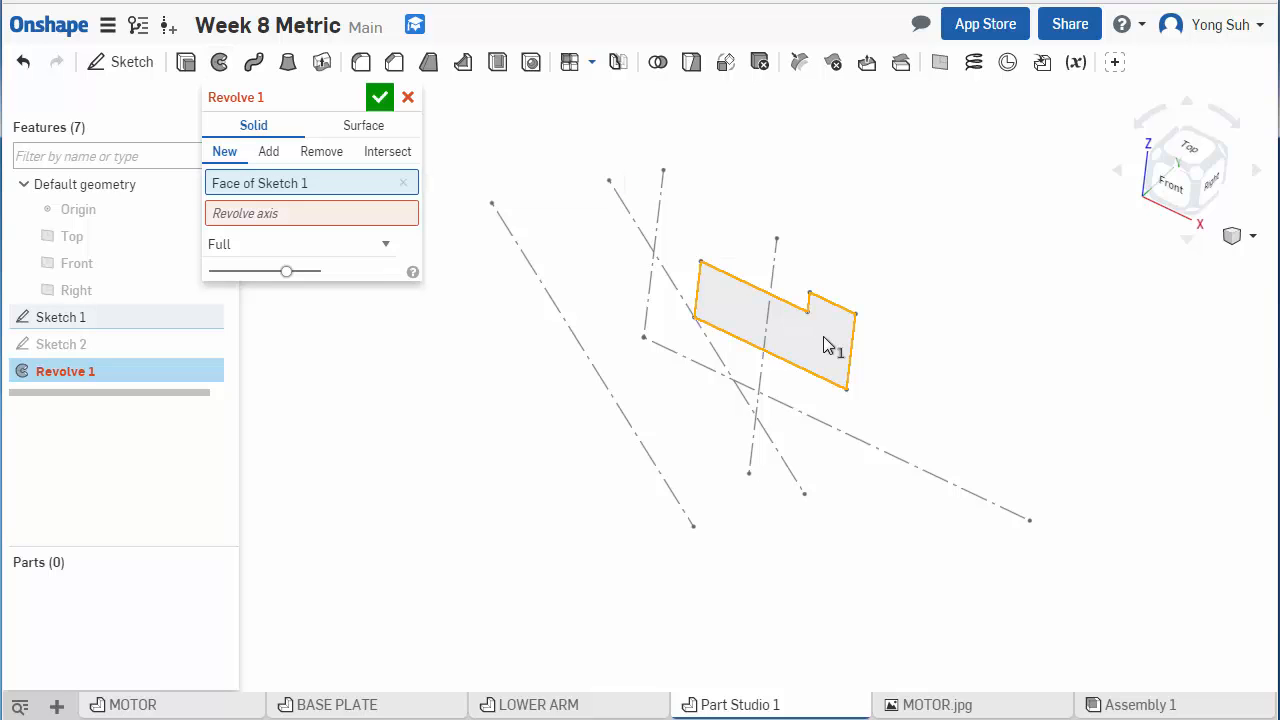
pyautogui.click(312, 212)
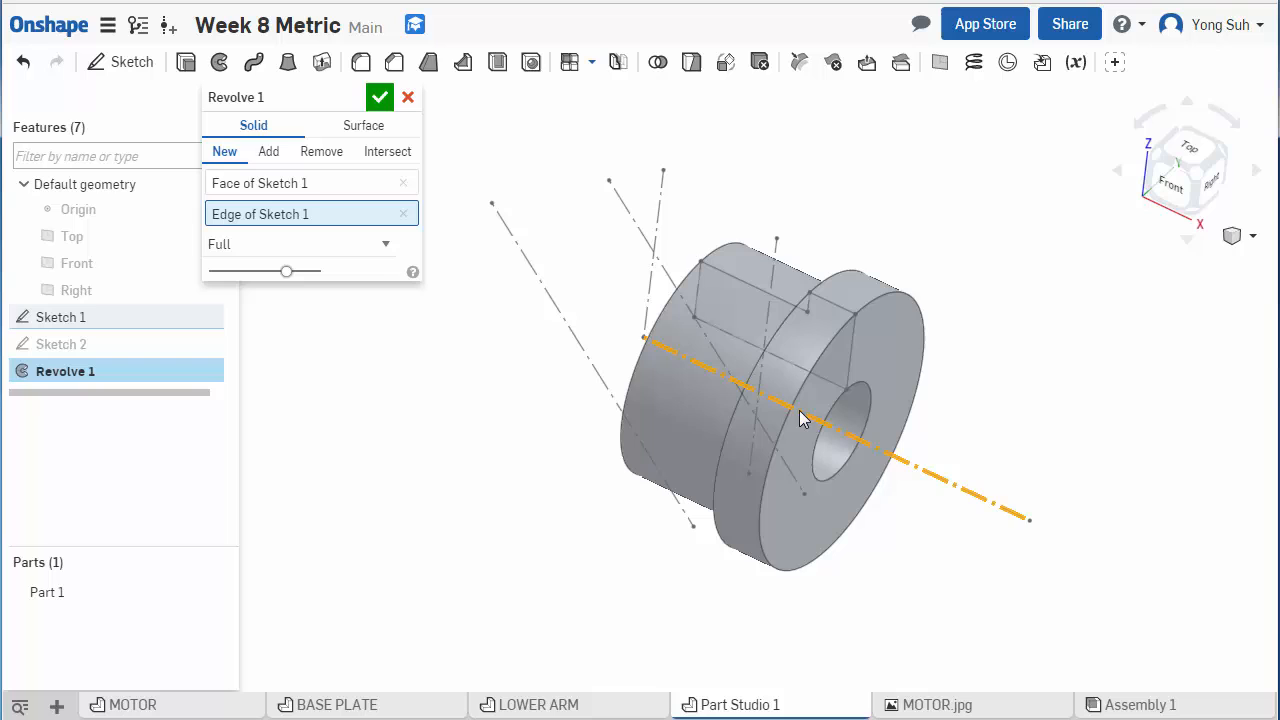
# Step: Swap to an axis crossing the profile, accept the self-intersecting Revolve 1, and reopen it
pyautogui.click(404, 214)
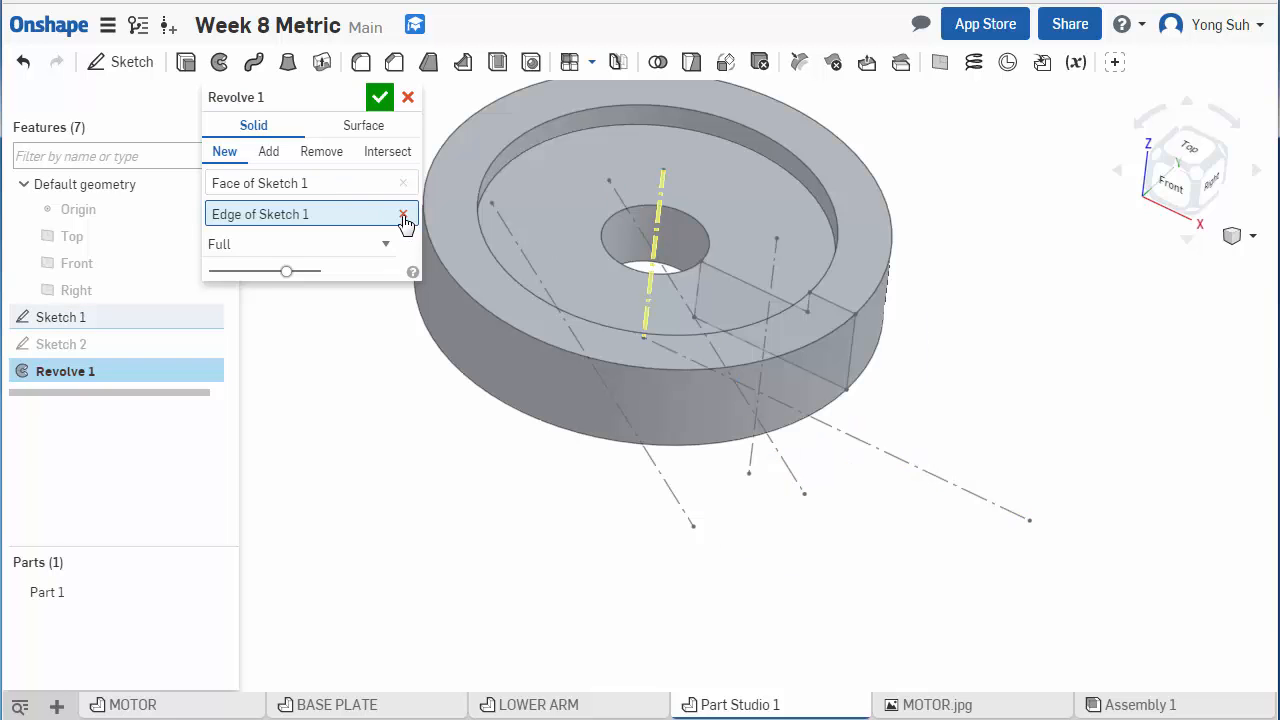
pyautogui.click(404, 214)
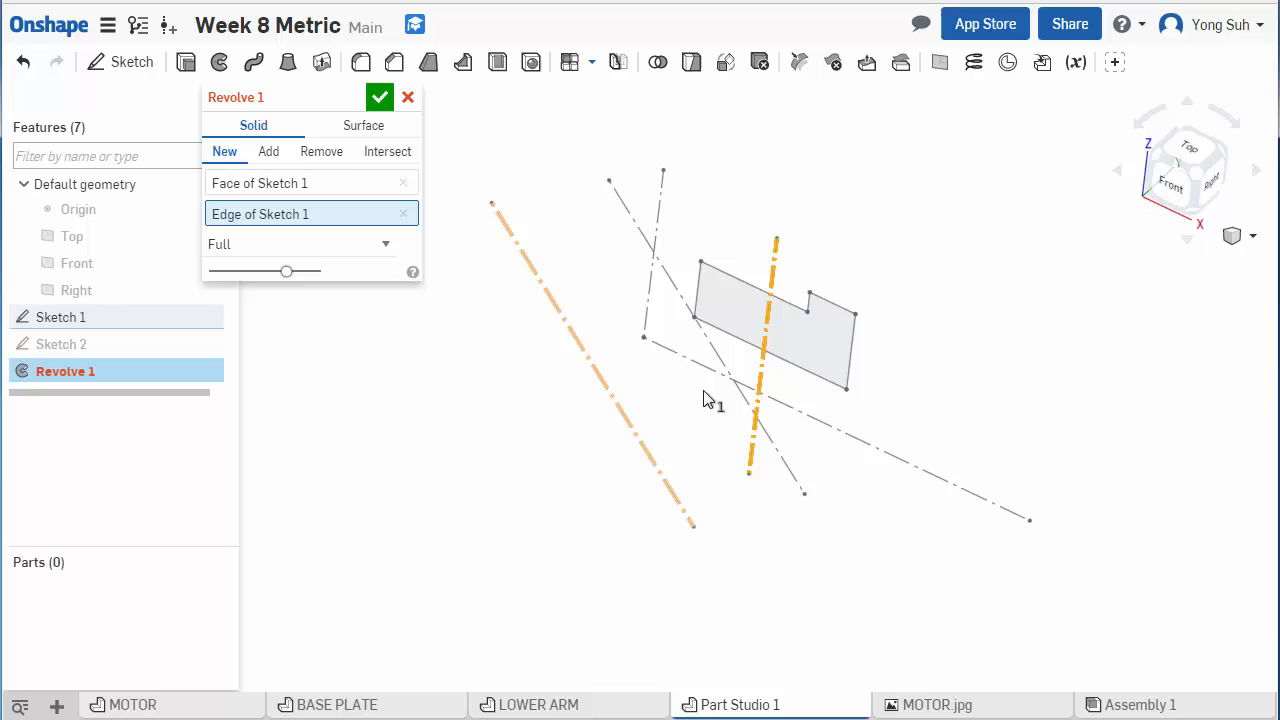
pyautogui.click(380, 96)
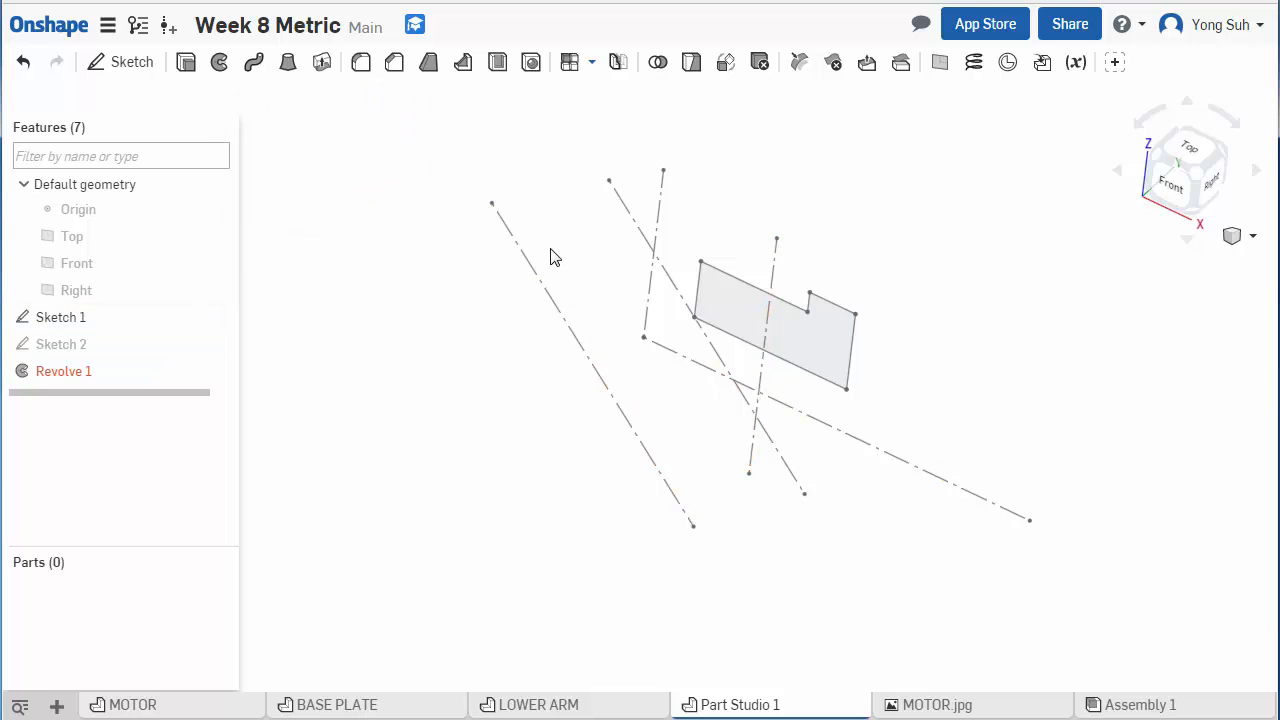
pyautogui.moveTo(64, 370)
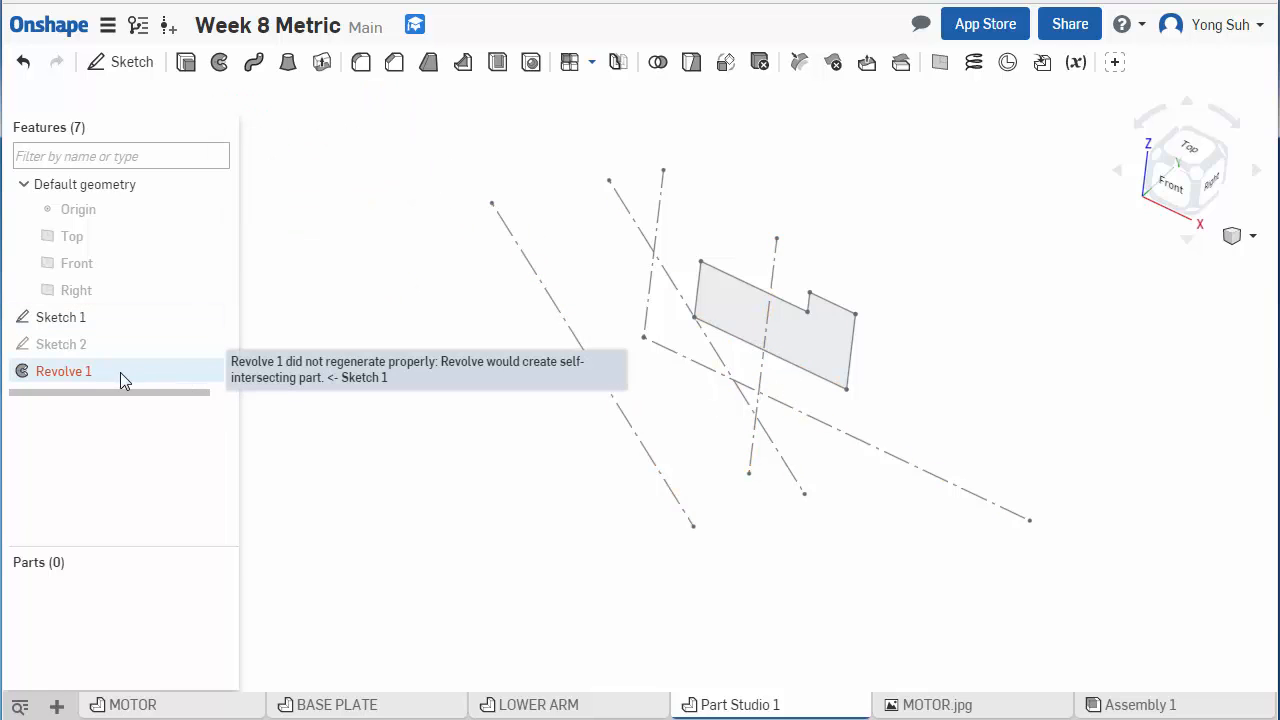
pyautogui.doubleClick(64, 370)
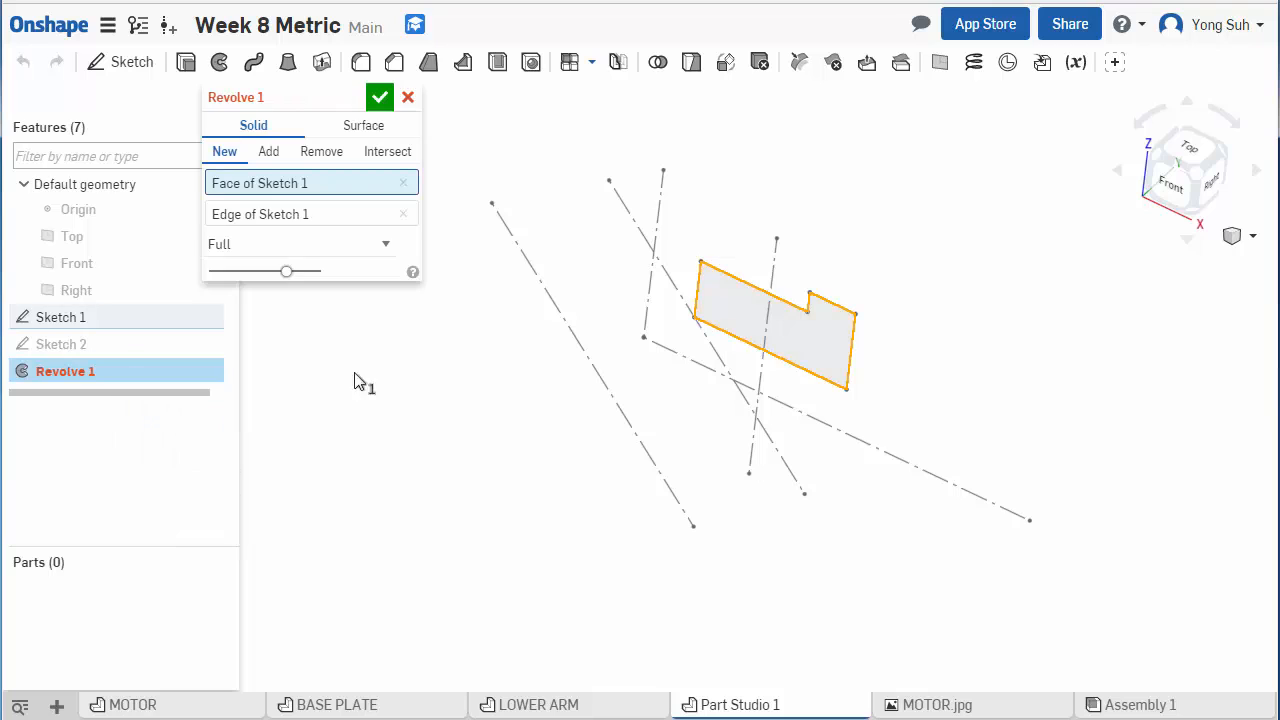
pyautogui.moveTo(796, 276)
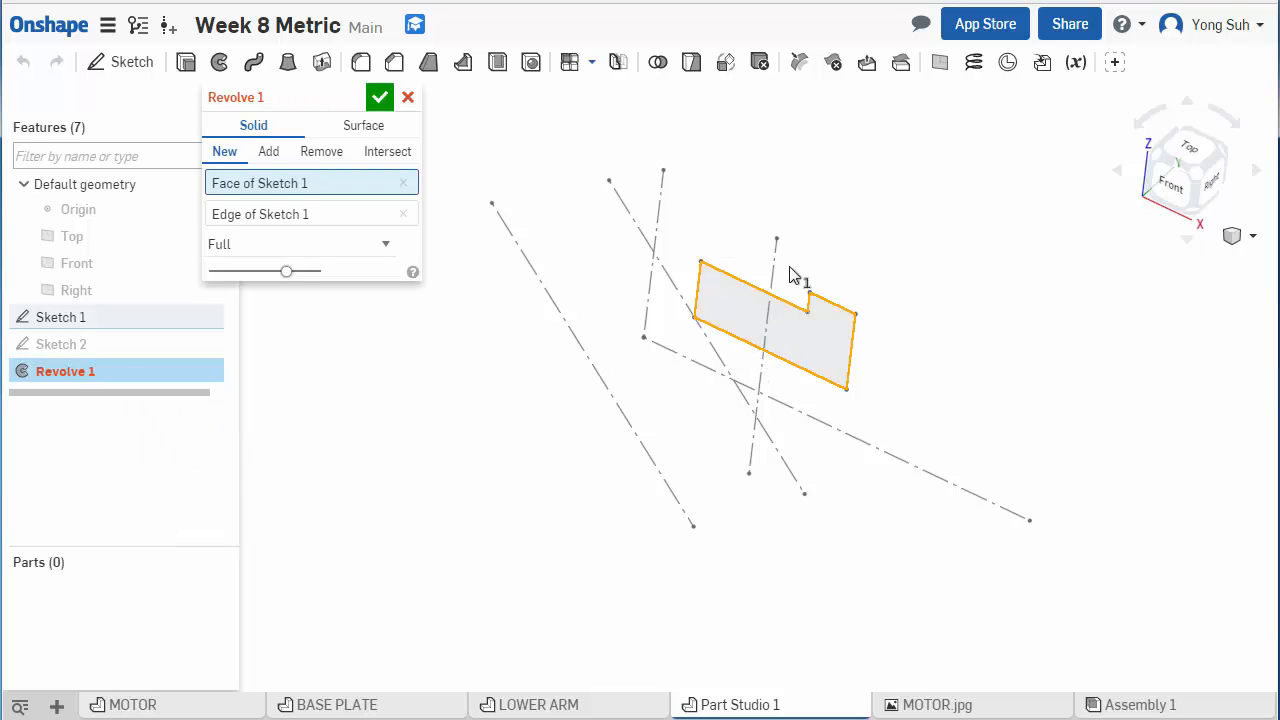
pyautogui.moveTo(868, 372)
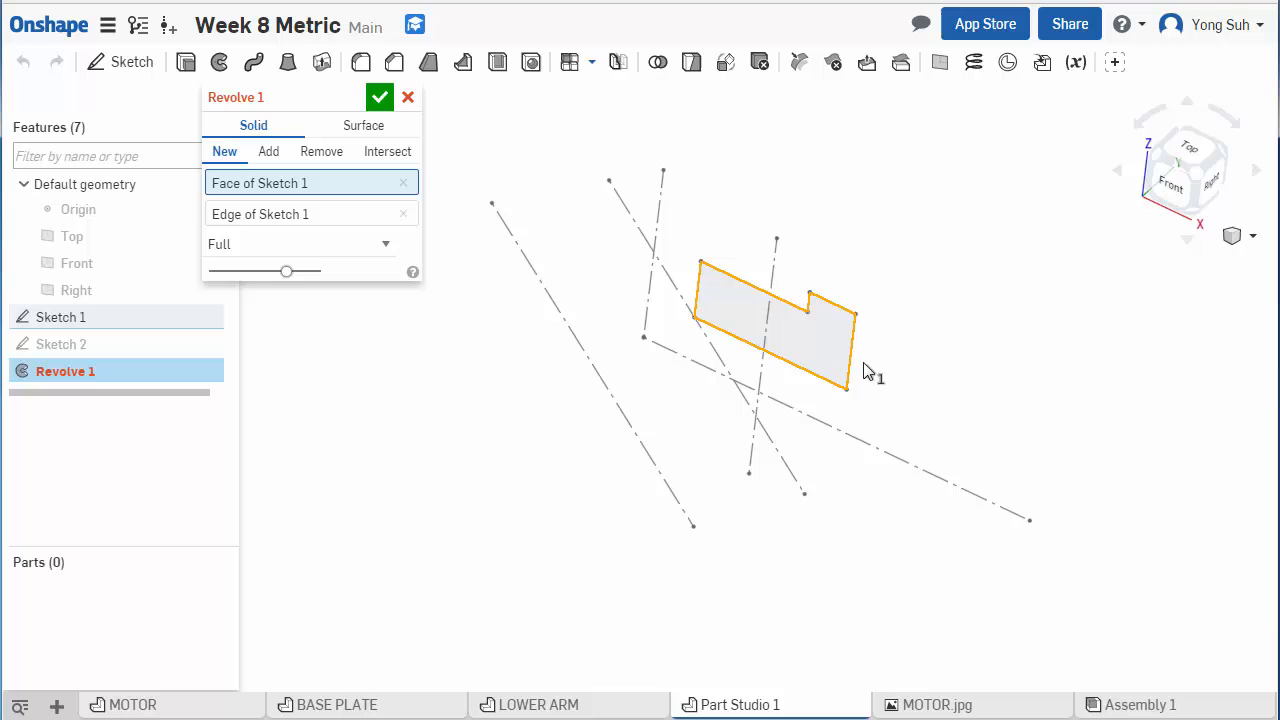
pyautogui.moveTo(776, 320)
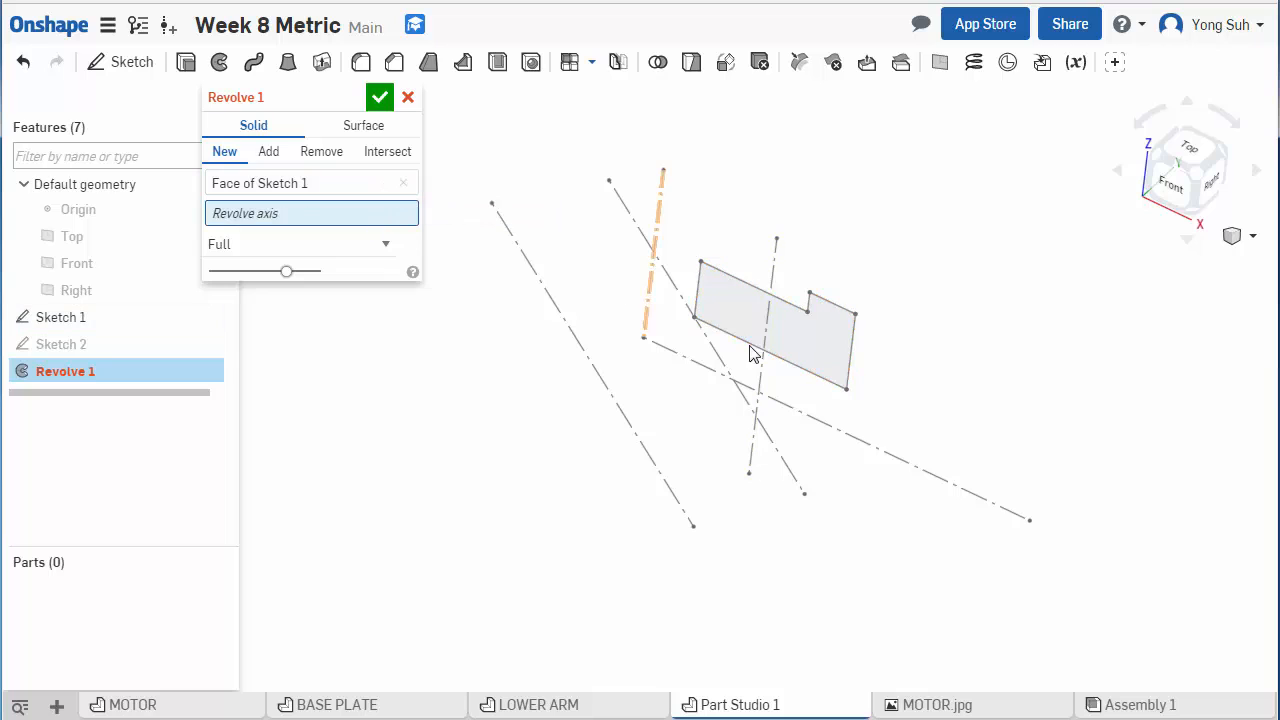
# Step: Try the lower axis line for Revolve 1, then clear the axis selection again
pyautogui.click(704, 376)
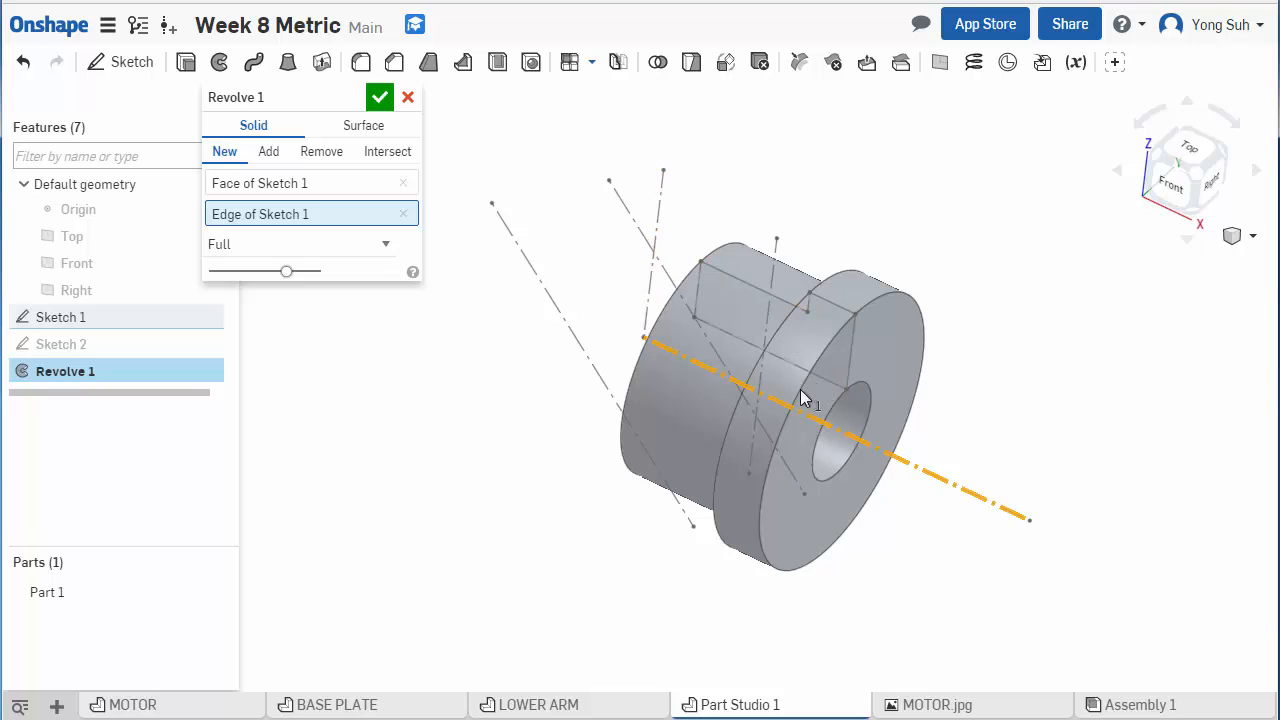
pyautogui.moveTo(836, 364)
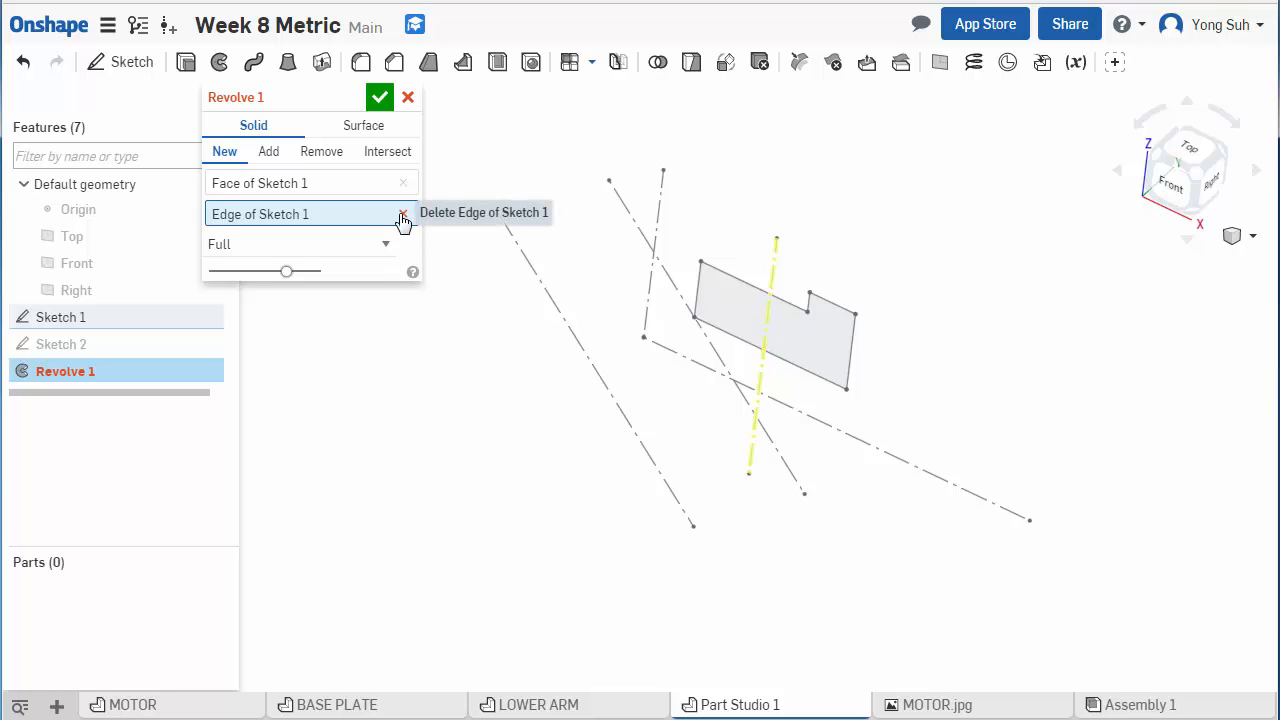
pyautogui.click(404, 214)
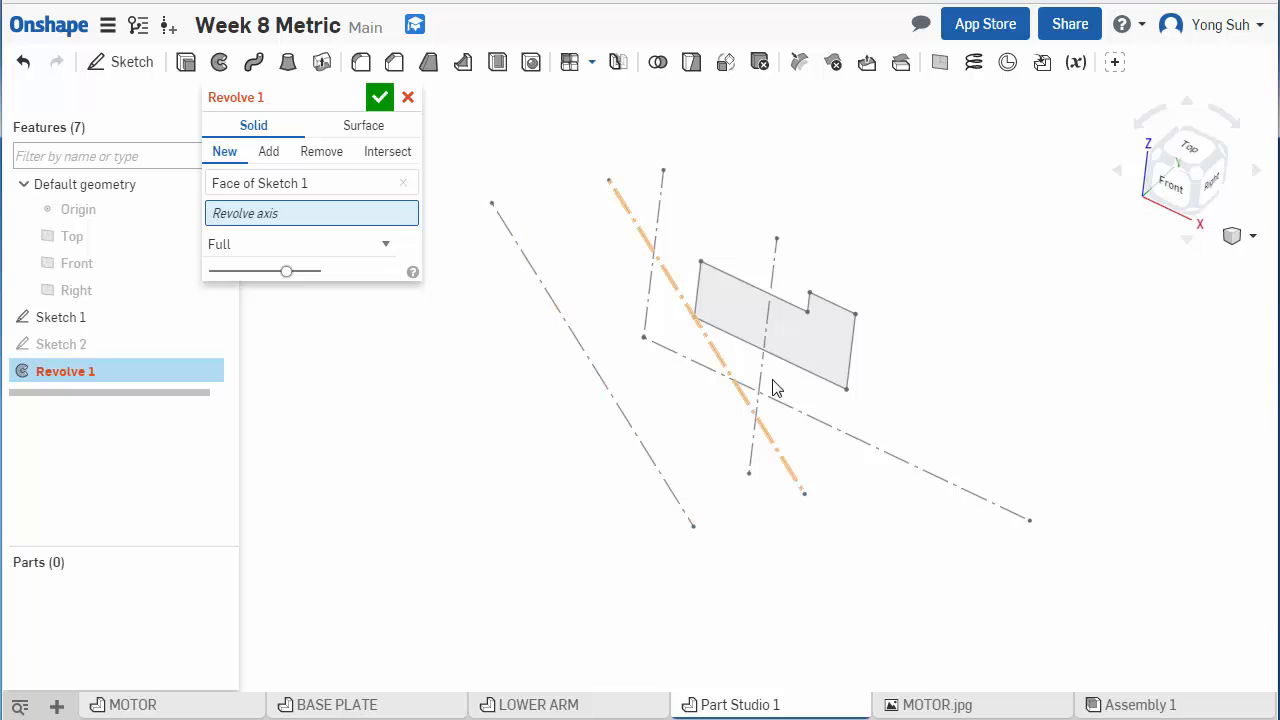
pyautogui.click(900, 470)
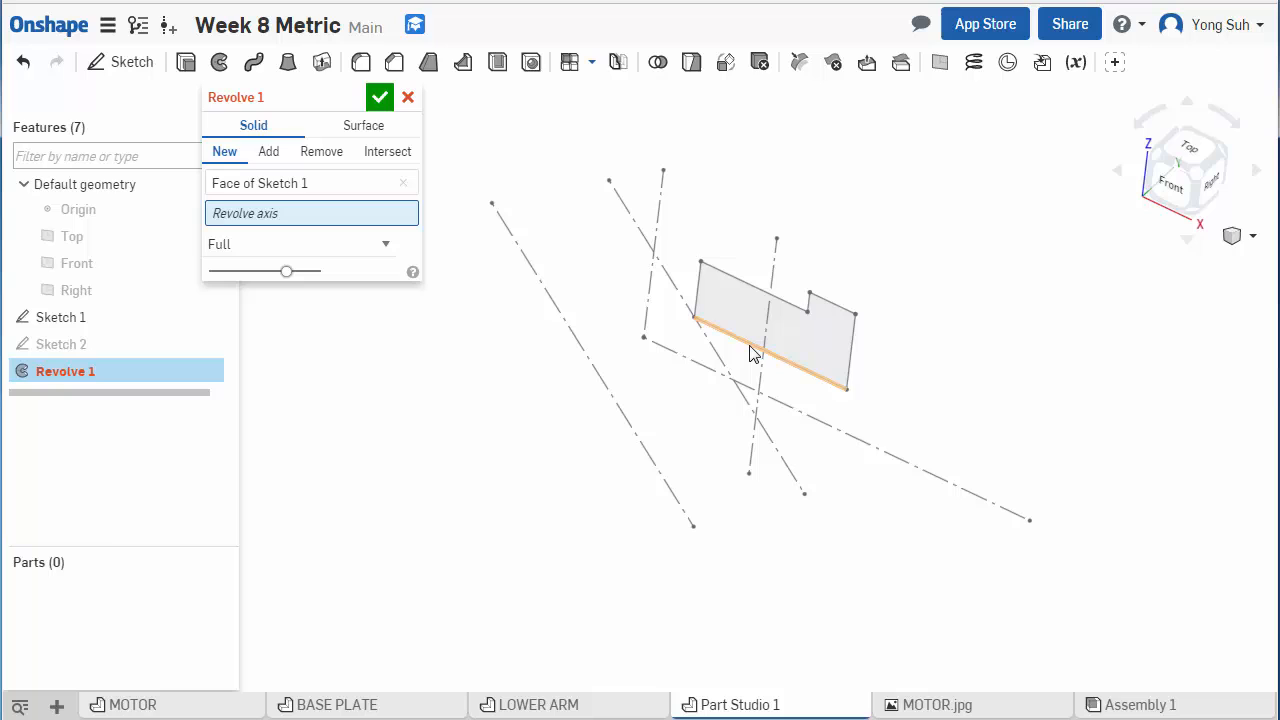
pyautogui.moveTo(748, 348)
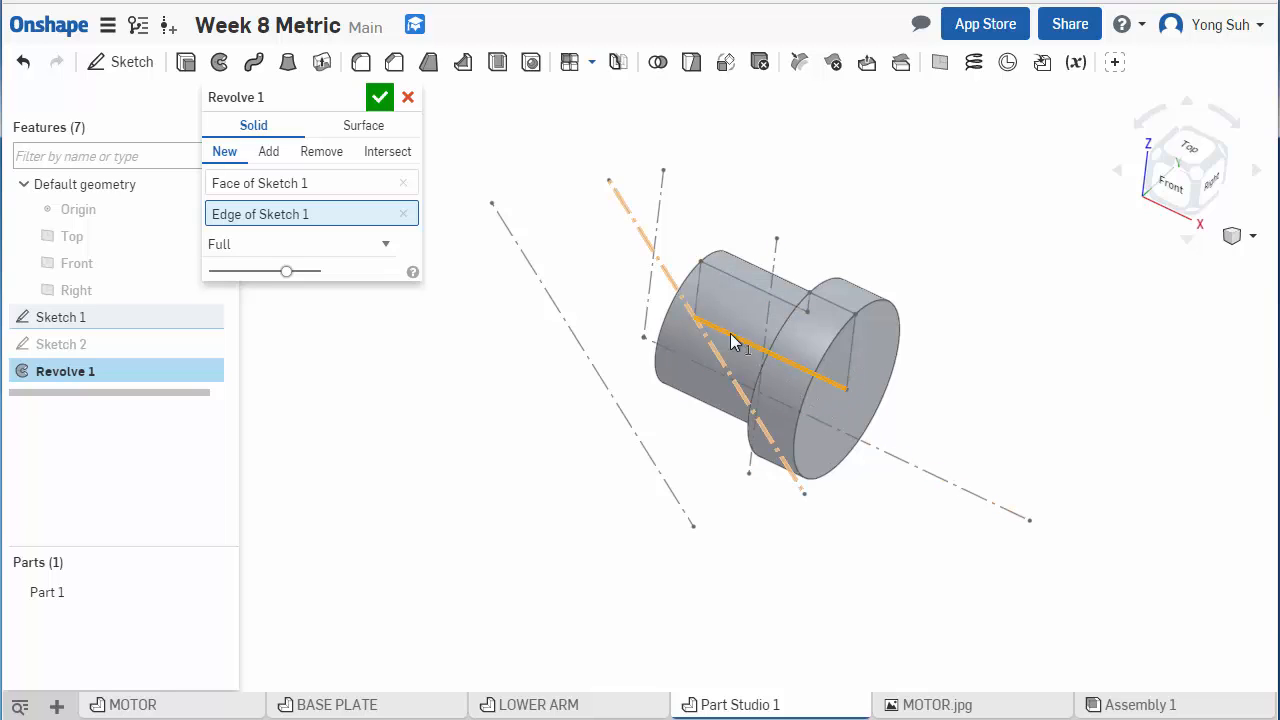
pyautogui.moveTo(704, 340)
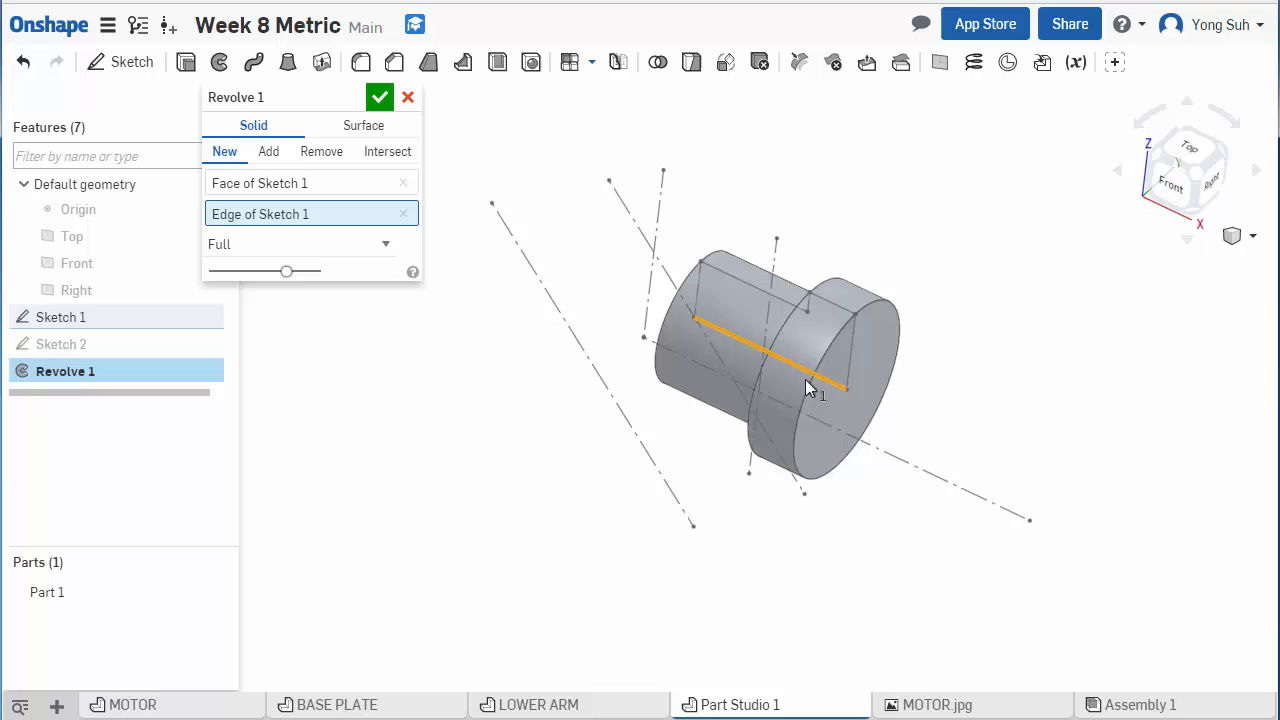
pyautogui.moveTo(404, 216)
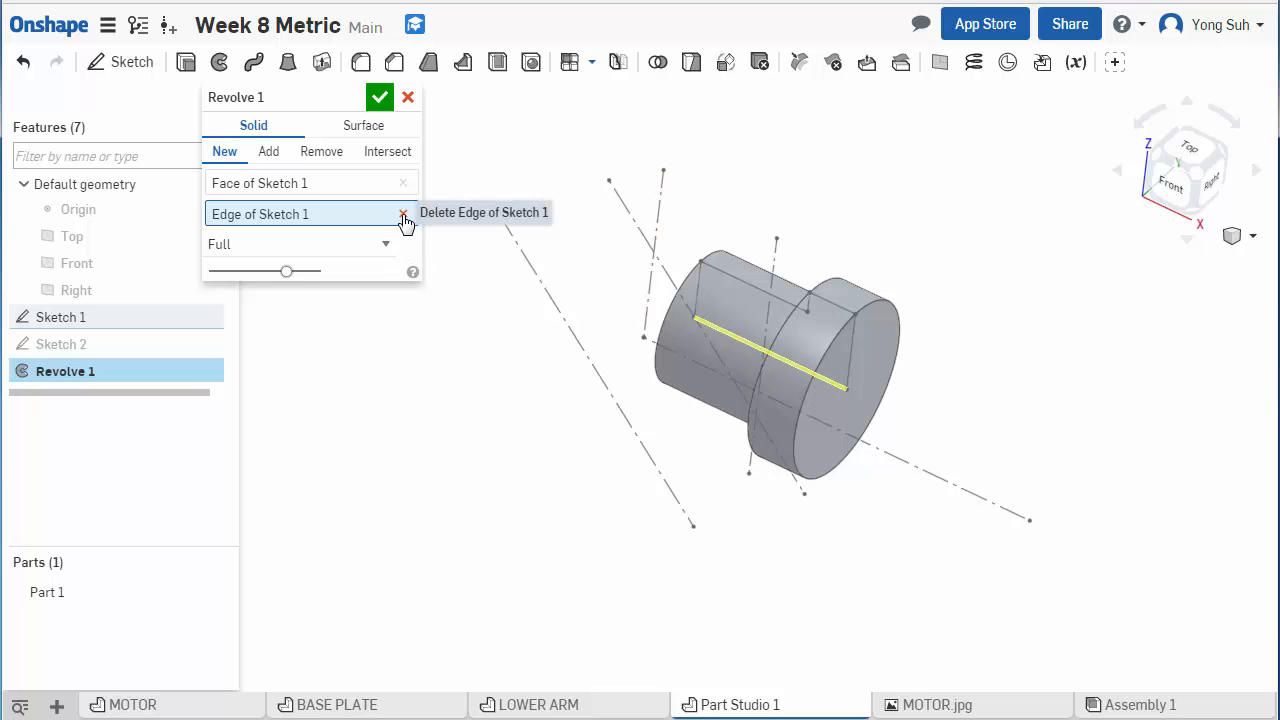
pyautogui.click(404, 214)
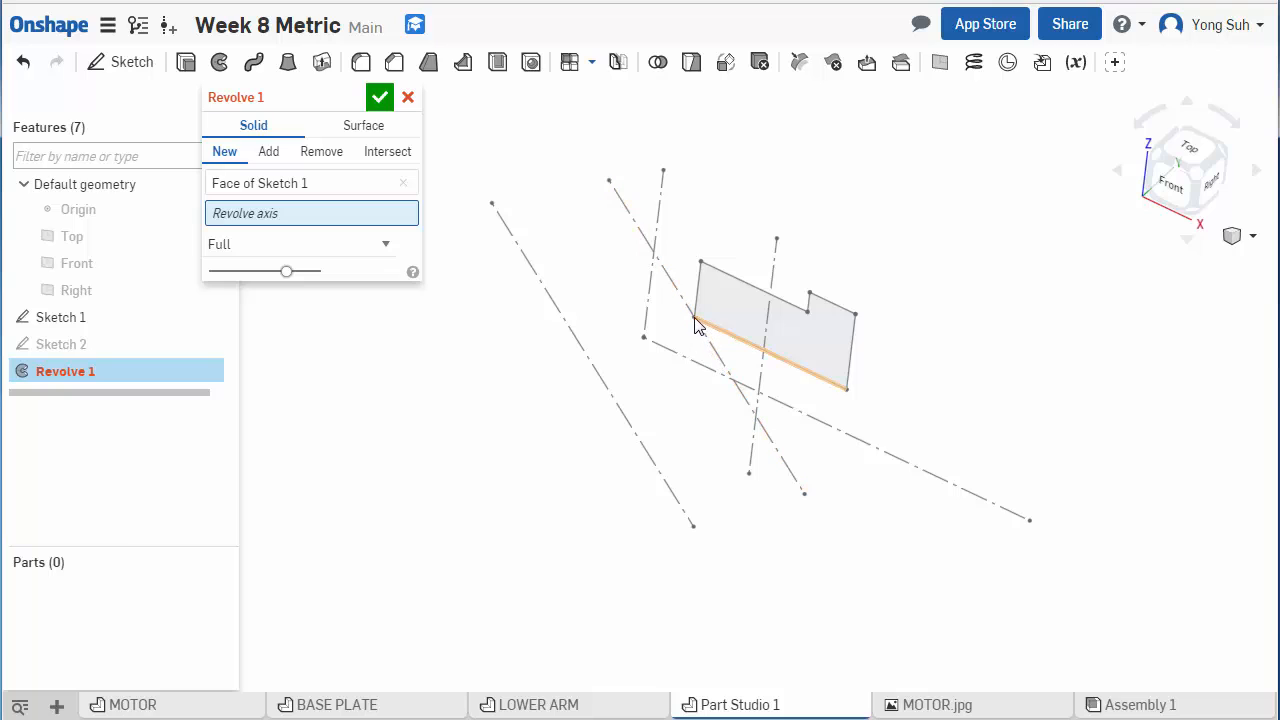
# Step: Select the diagonal line cutting through the profile as Revolve 1's axis
pyautogui.click(696, 330)
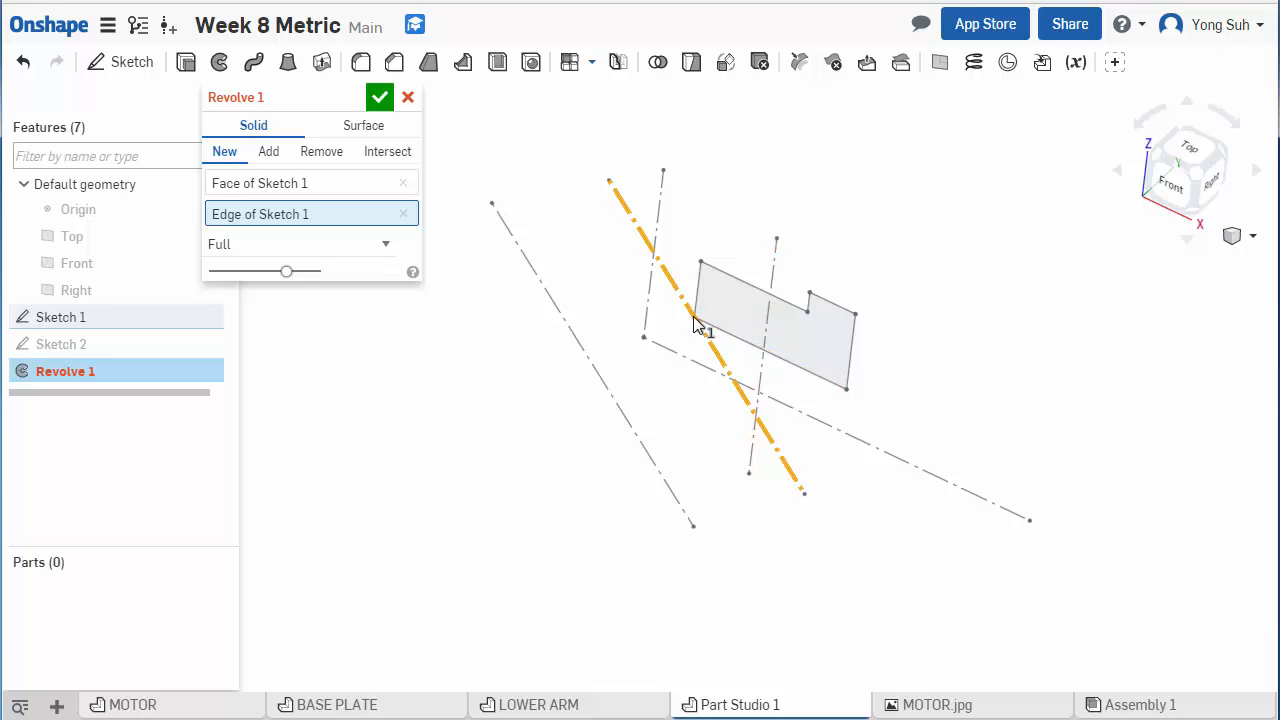
pyautogui.moveTo(716, 318)
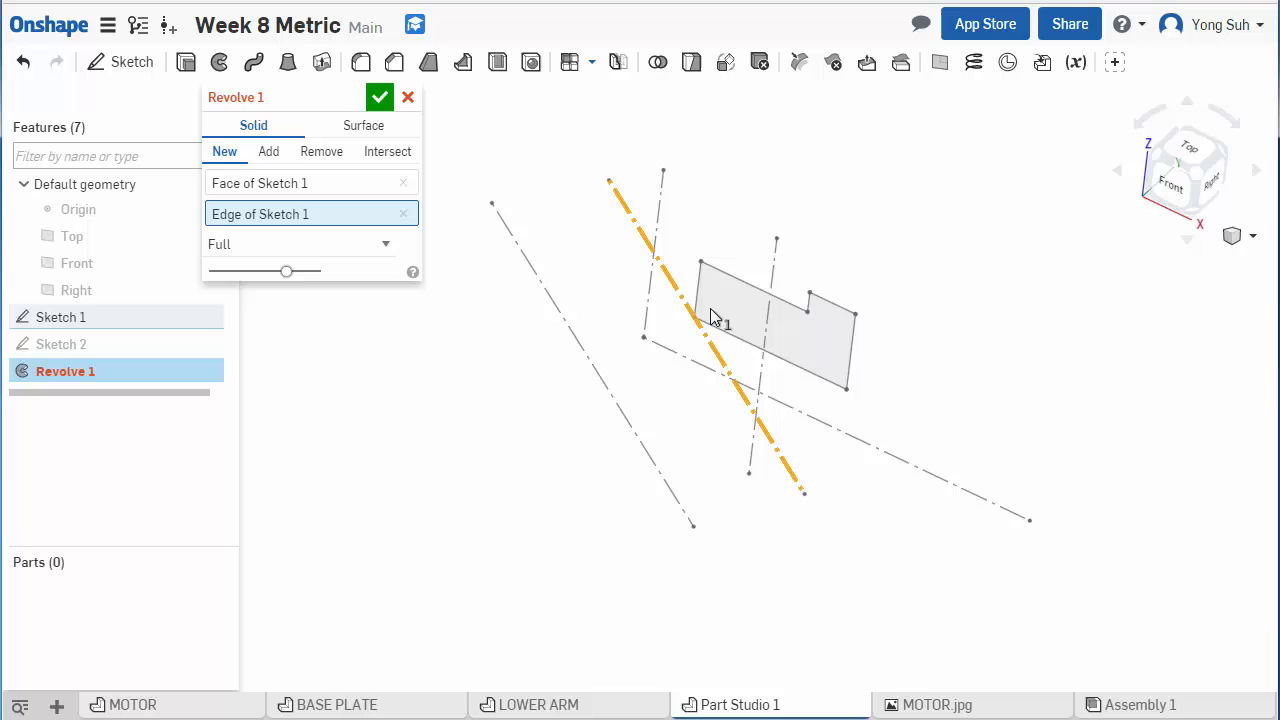